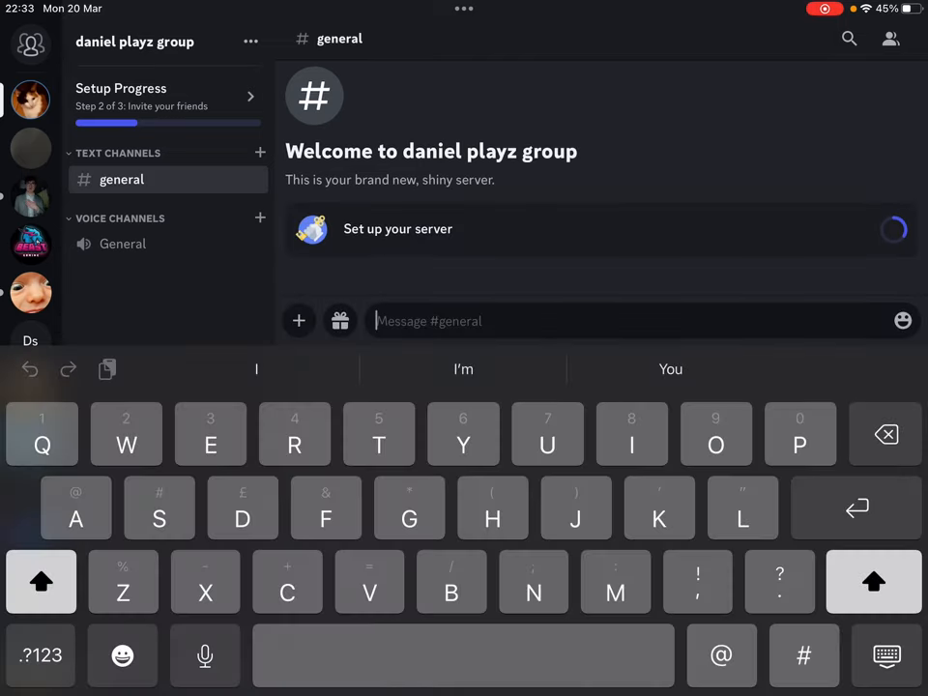
Step: Post a message in #general telling Dan to make a vid about how dumb you are
{"action": "type", "text": "Dan you should"}
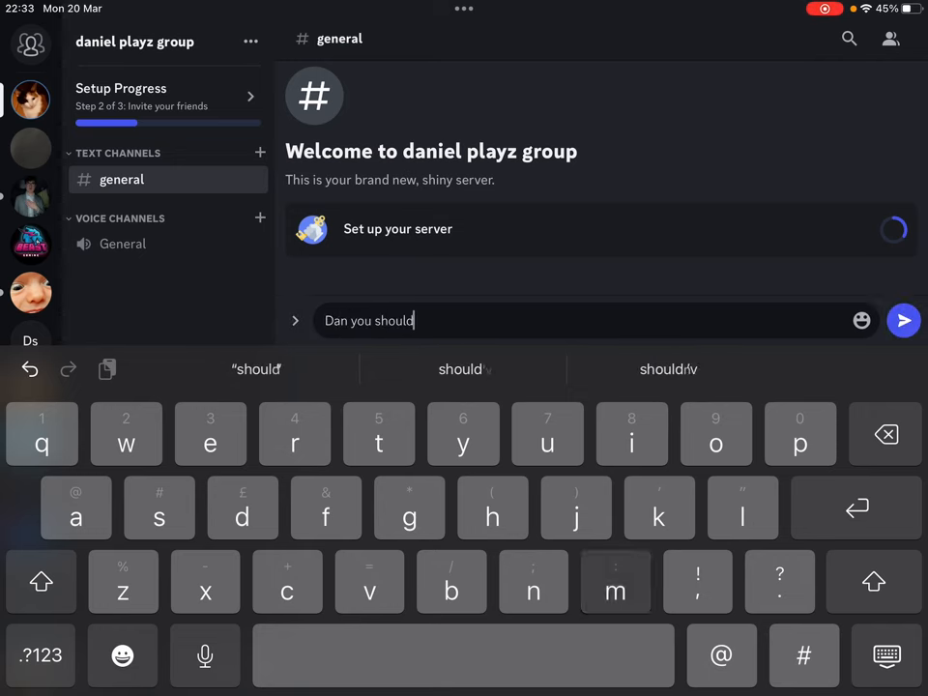
{"action": "type", "text": "make a vid about how dumb youmare"}
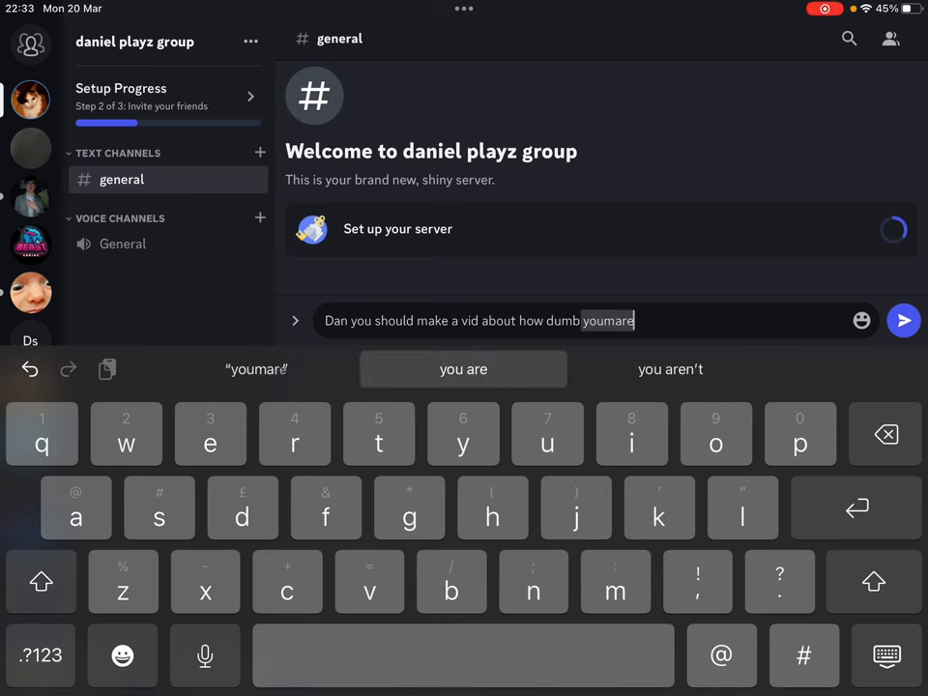
{"action": "left_click", "coordinate": [903, 320]}
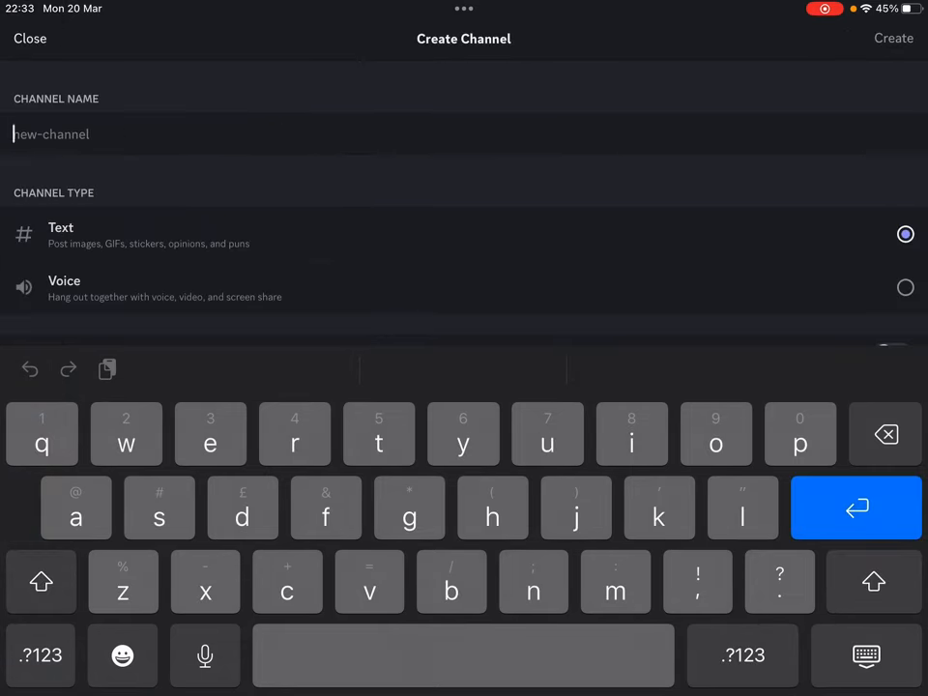
Step: Create a text channel named 'suggestions' in daniel playz group
{"action": "type", "text": "suggestions"}
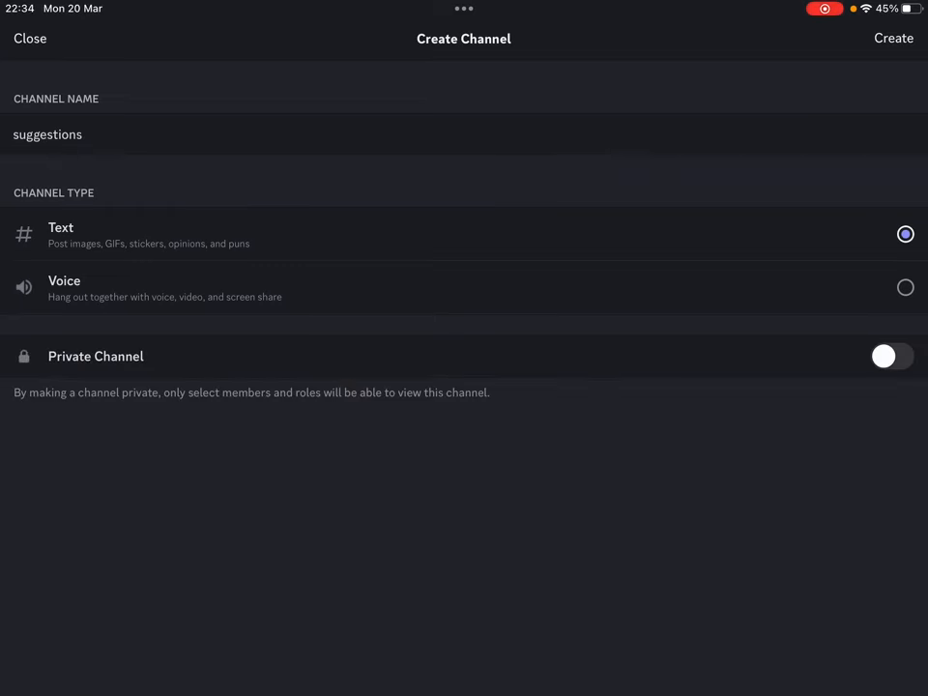
{"action": "left_click", "coordinate": [877, 40]}
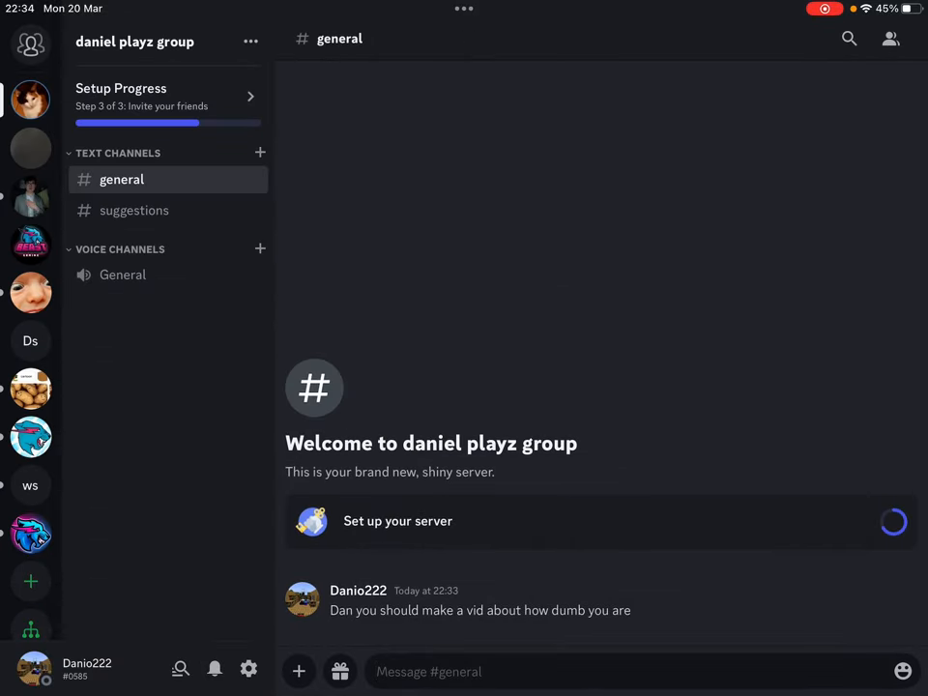
Step: Copy the daniel playz group invite link from the Invite a friend options
{"action": "left_click", "coordinate": [398, 521]}
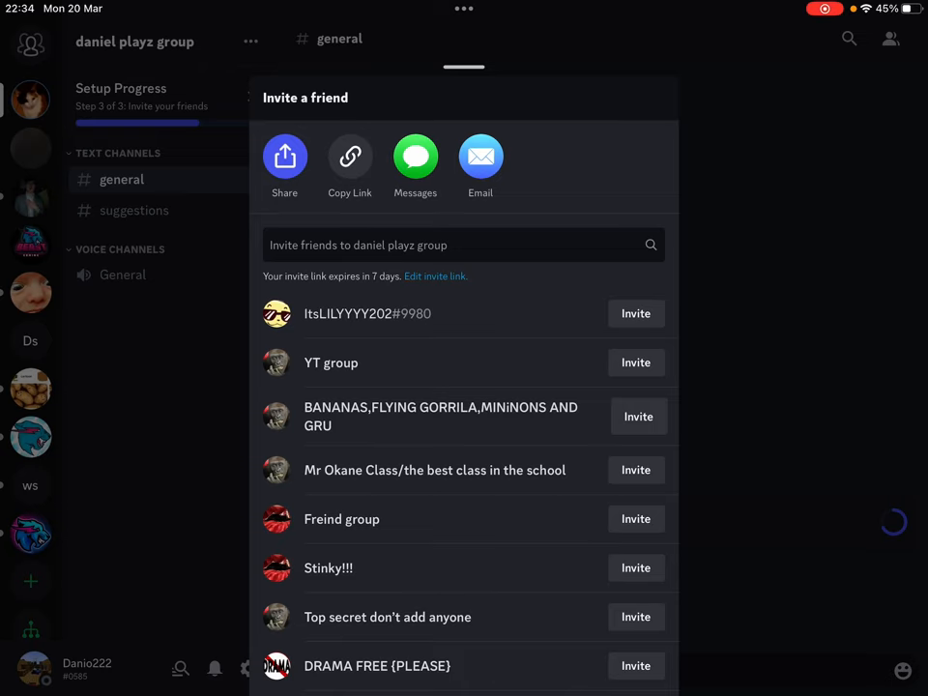
{"action": "left_click", "coordinate": [349, 156]}
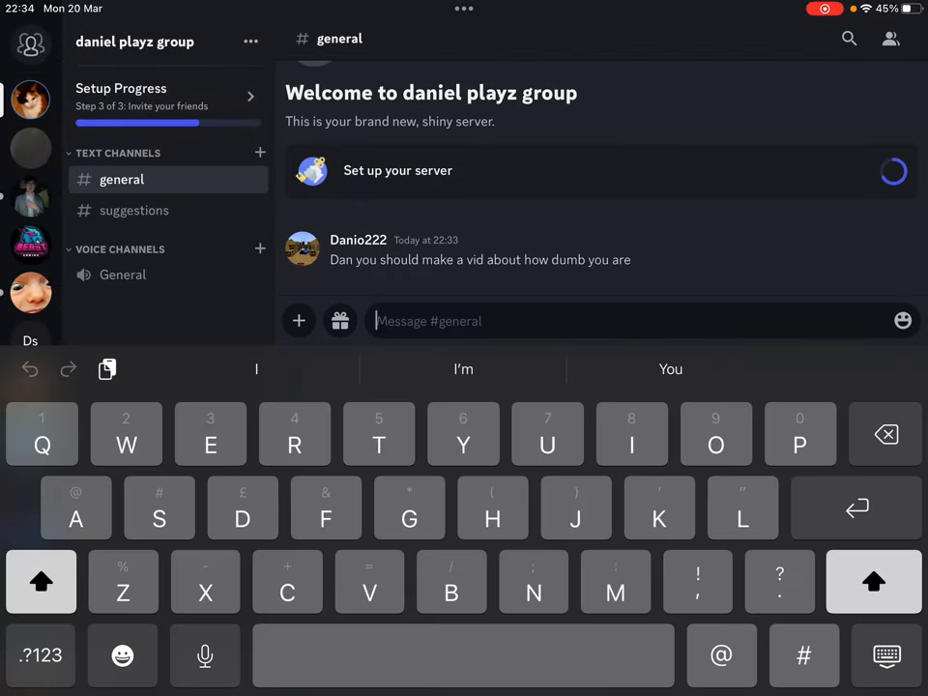
{"action": "type", "text": "https://discord.gg/MVjWRDVU"}
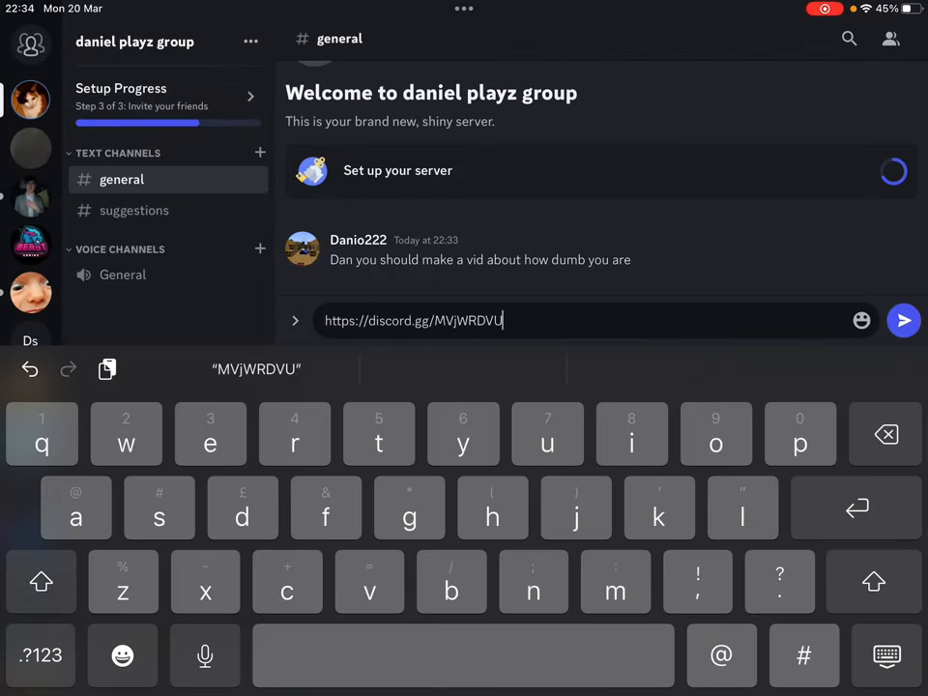
{"action": "left_click", "coordinate": [902, 320]}
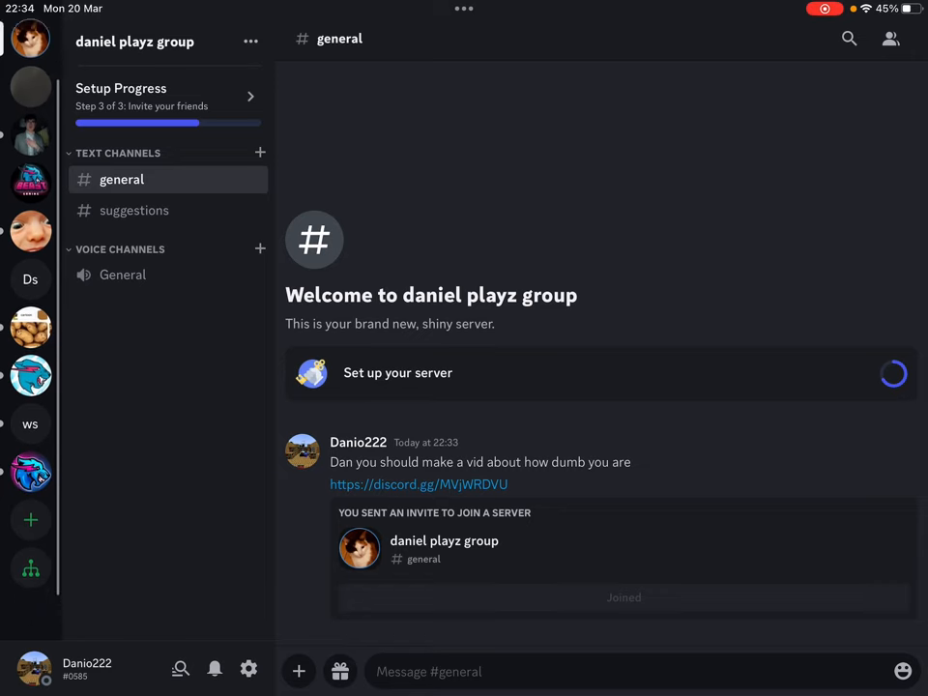
{"action": "left_click", "coordinate": [30, 517]}
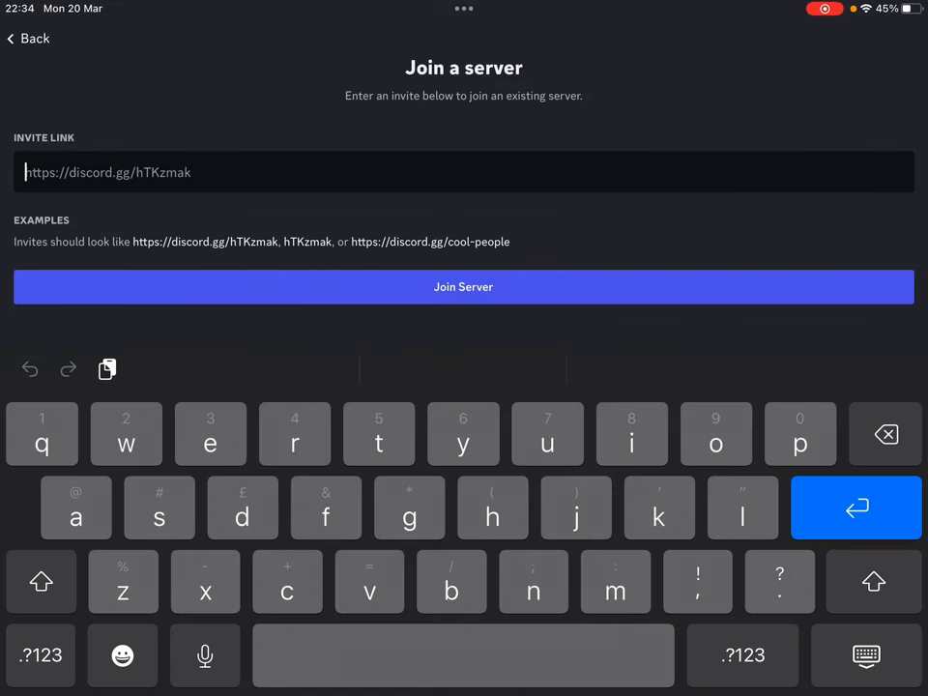
Step: Paste the invite link into Join a server and dismiss the already-a-member notice
{"action": "left_click", "coordinate": [463, 286]}
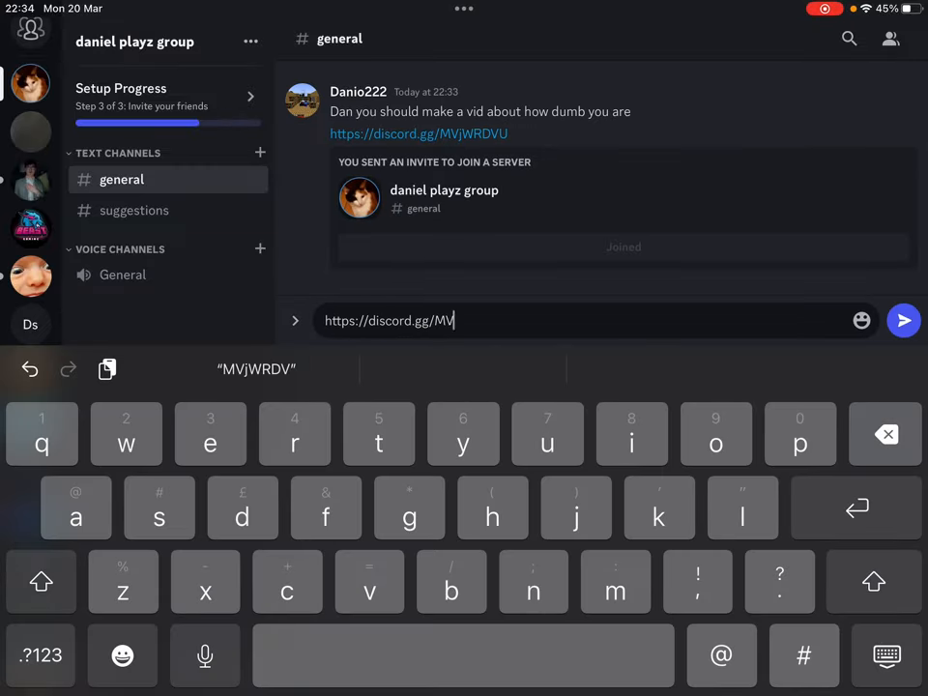
{"action": "left_click", "coordinate": [902, 320]}
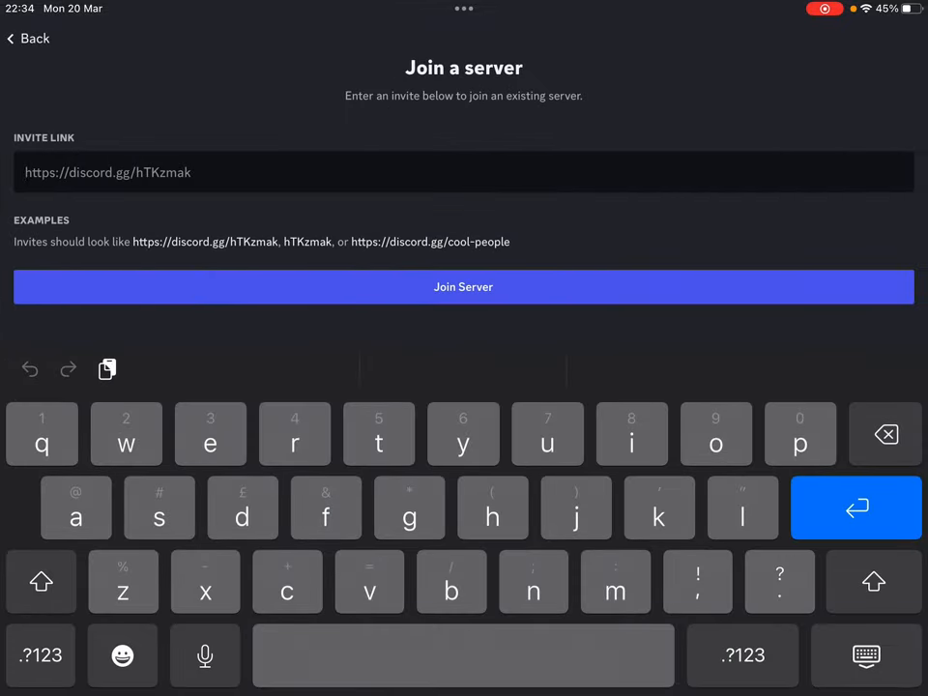
{"action": "left_click", "coordinate": [107, 172]}
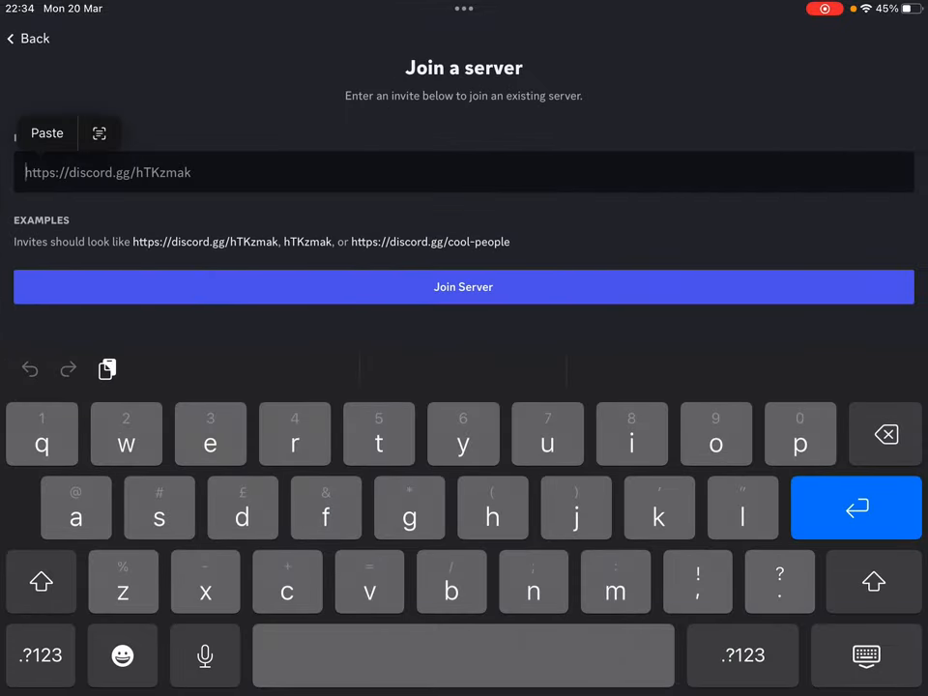
{"action": "left_click", "coordinate": [463, 286]}
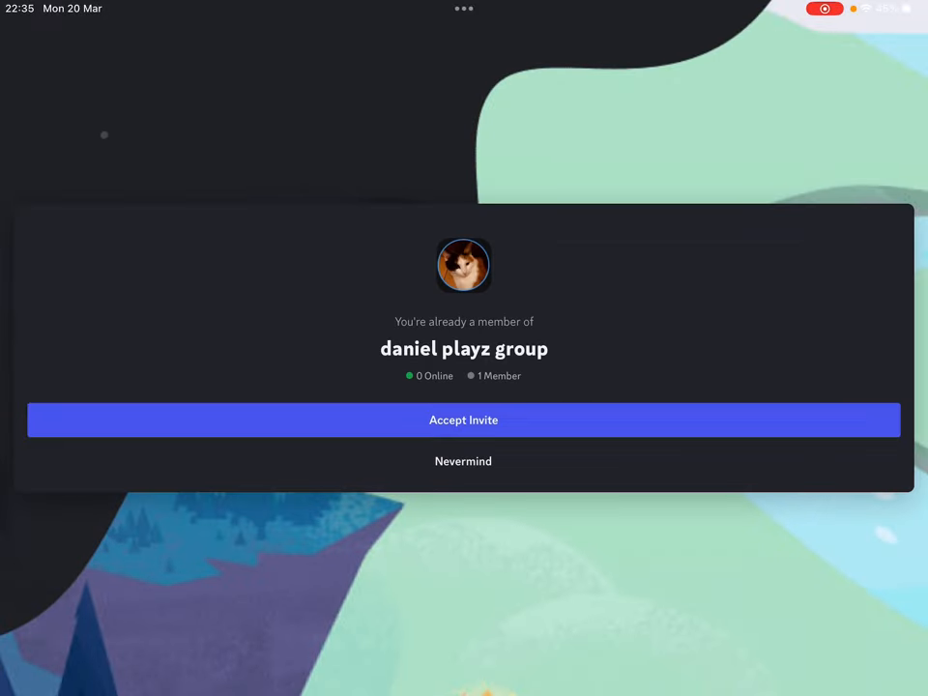
{"action": "left_click", "coordinate": [462, 419]}
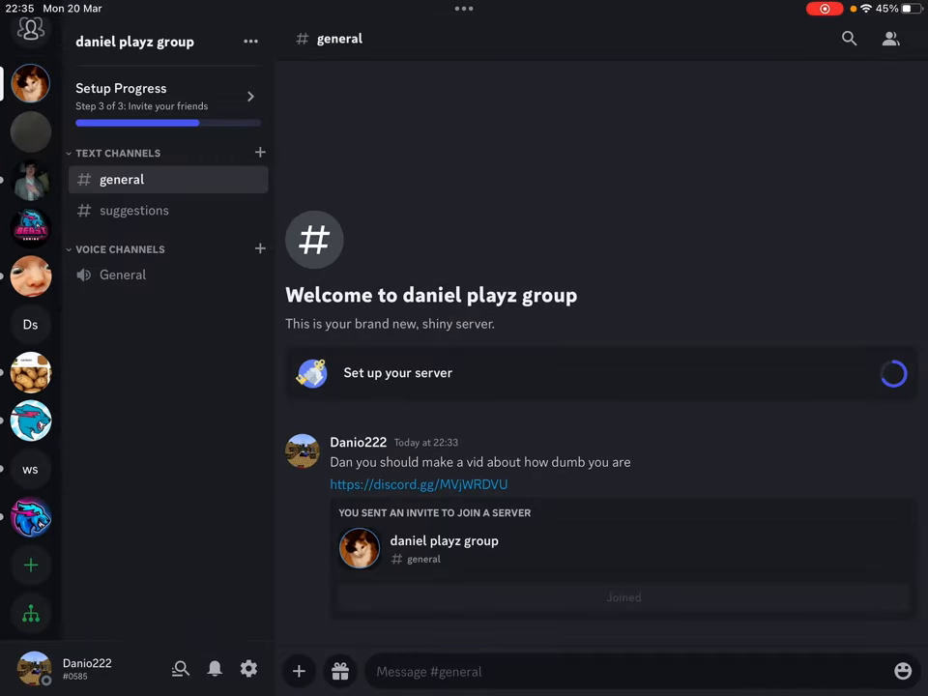